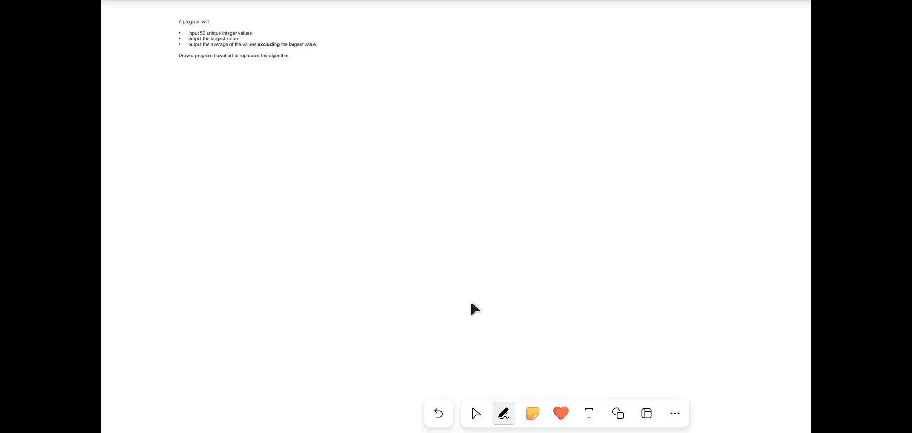
- Draw the Start oval with an arrow leading down from it
{"action": "left_click_drag", "start_coordinate": [231, 76], "coordinate": [241, 76]}
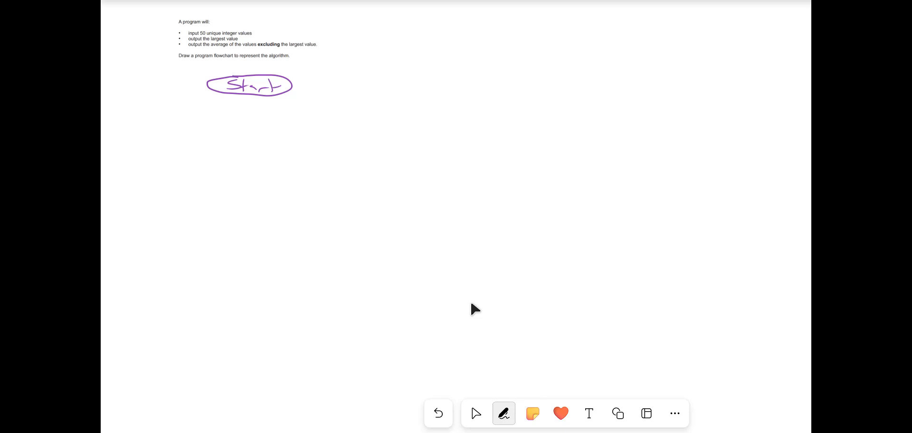
{"action": "left_click_drag", "start_coordinate": [246, 96], "coordinate": [247, 102]}
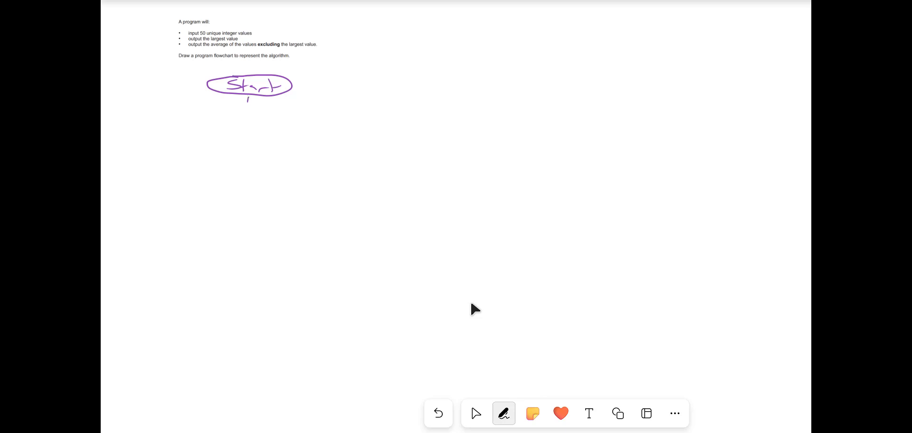
{"action": "left_click_drag", "start_coordinate": [245, 98], "coordinate": [247, 119]}
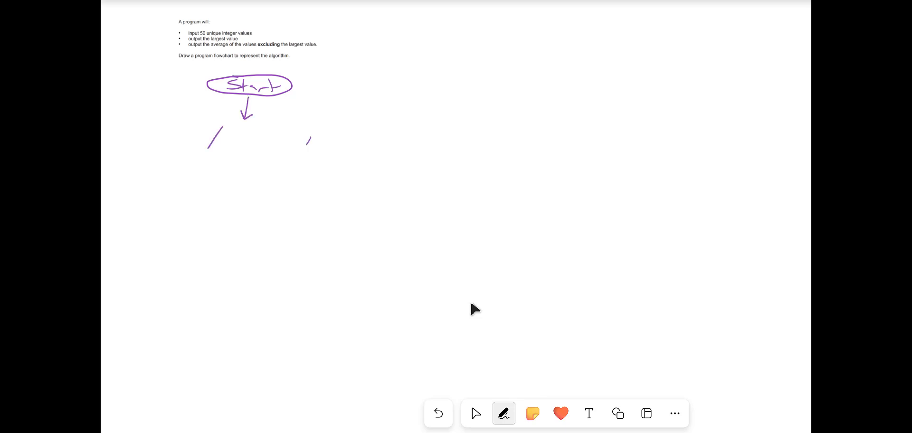
- Draw an 'Input num' parallelogram with an arrow below it
{"action": "left_click_drag", "start_coordinate": [223, 129], "coordinate": [296, 155]}
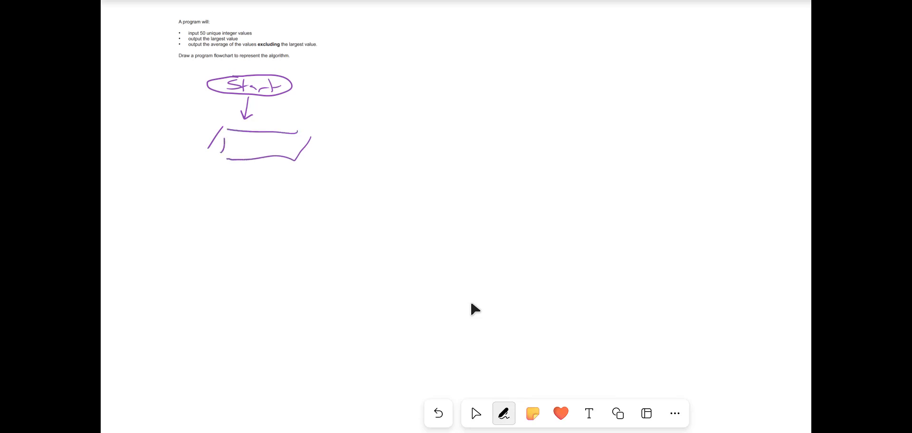
{"action": "left_click_drag", "start_coordinate": [219, 148], "coordinate": [279, 148]}
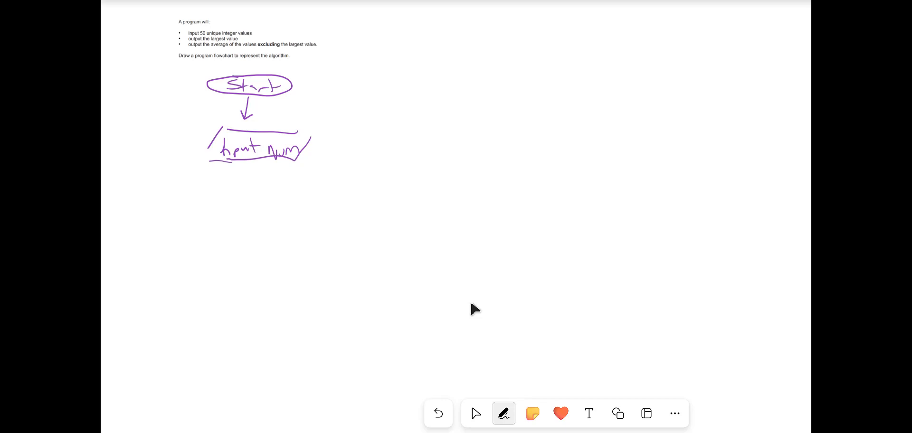
{"action": "left_click_drag", "start_coordinate": [249, 168], "coordinate": [249, 189]}
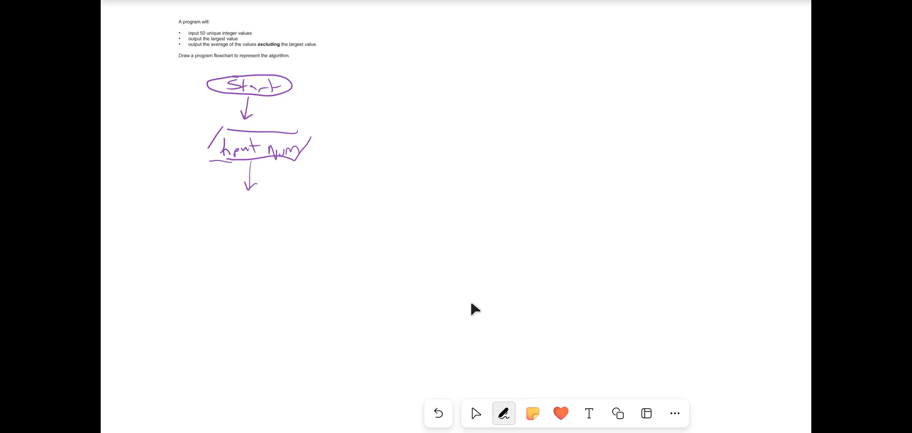
- Draw a process box below the arrow and label it 'Largest ← num'
{"action": "left_click_drag", "start_coordinate": [203, 208], "coordinate": [317, 245]}
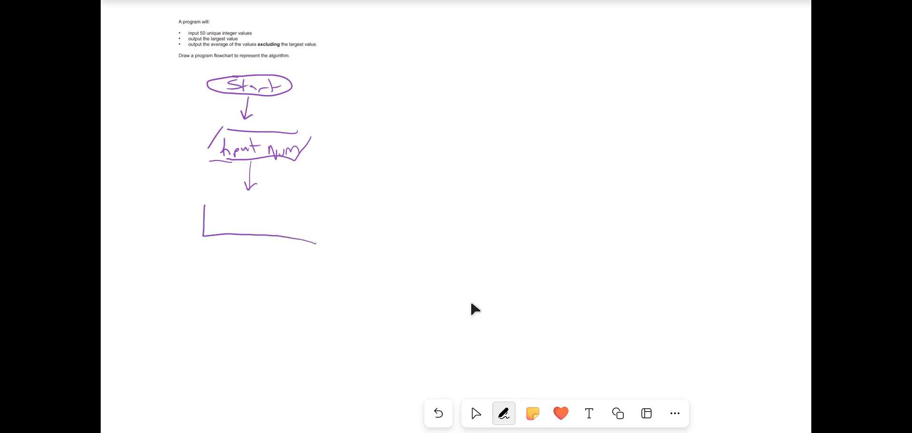
{"action": "left_click_drag", "start_coordinate": [201, 199], "coordinate": [317, 238]}
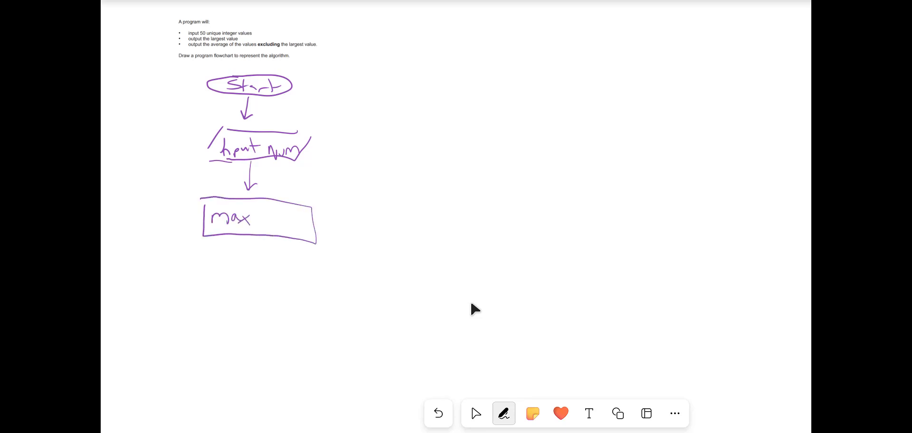
{"action": "left_click", "coordinate": [475, 413]}
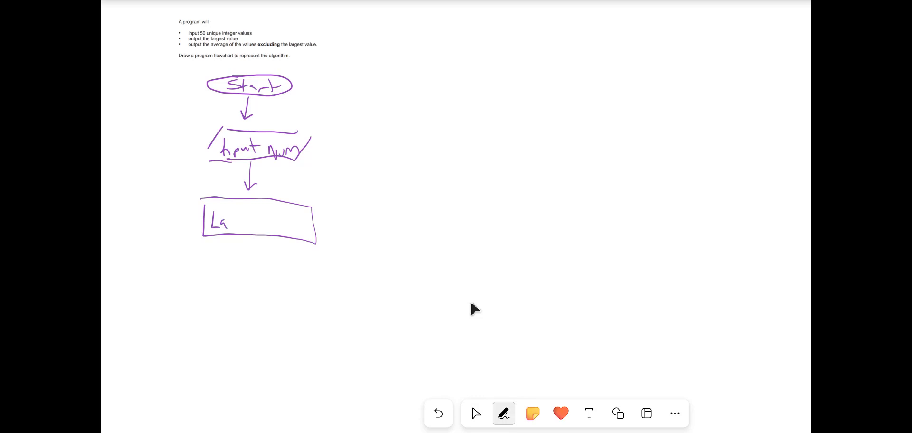
{"action": "type", "text": "argest ← num"}
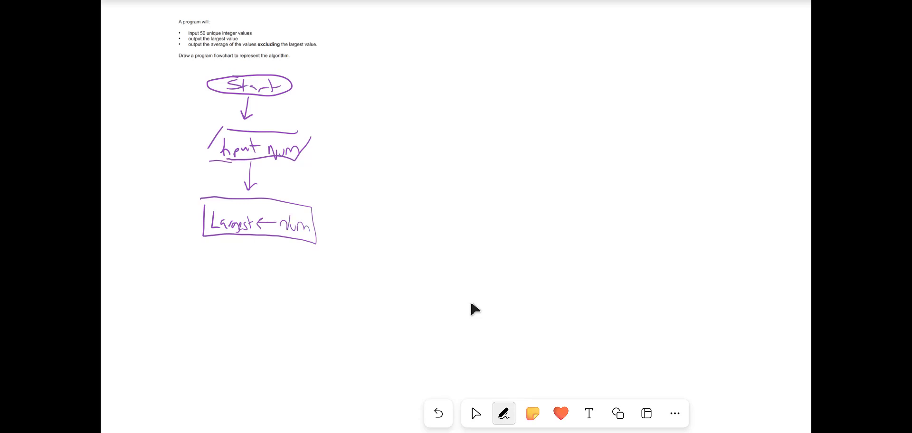
- Erase the sample numbers 8 and 10 jotted beside the chart
{"action": "left_click", "coordinate": [475, 413]}
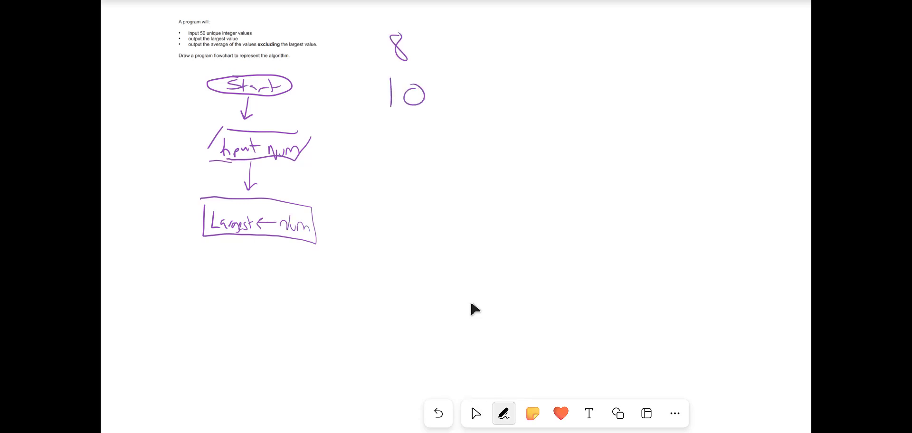
{"action": "left_click", "coordinate": [475, 413]}
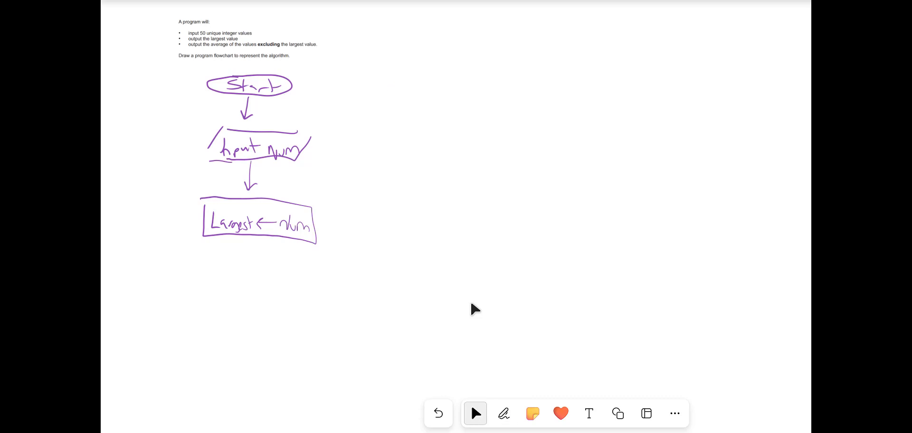
{"action": "left_click_drag", "start_coordinate": [410, 58], "coordinate": [410, 80]}
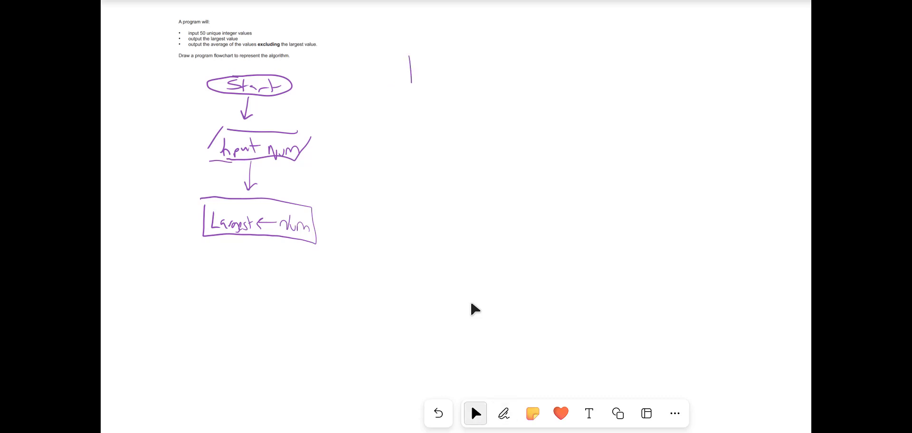
{"action": "left_click", "coordinate": [503, 413]}
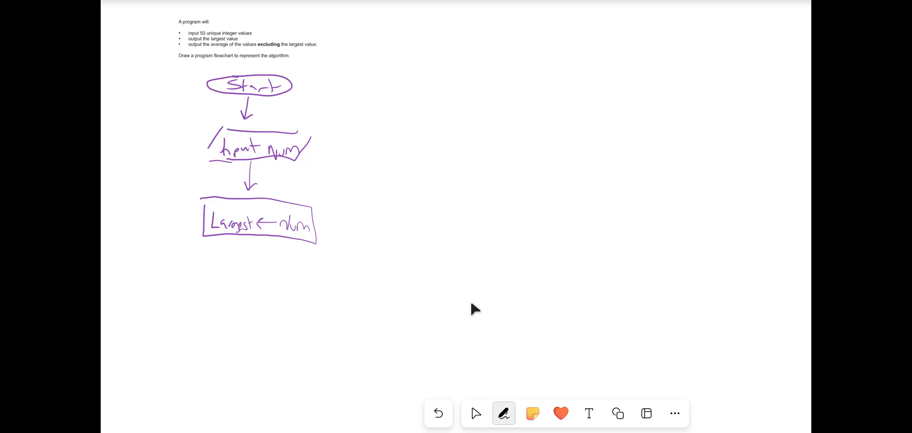
- Draw an arrow and a 'Total ← Num' box below Largest
{"action": "left_click", "coordinate": [475, 413]}
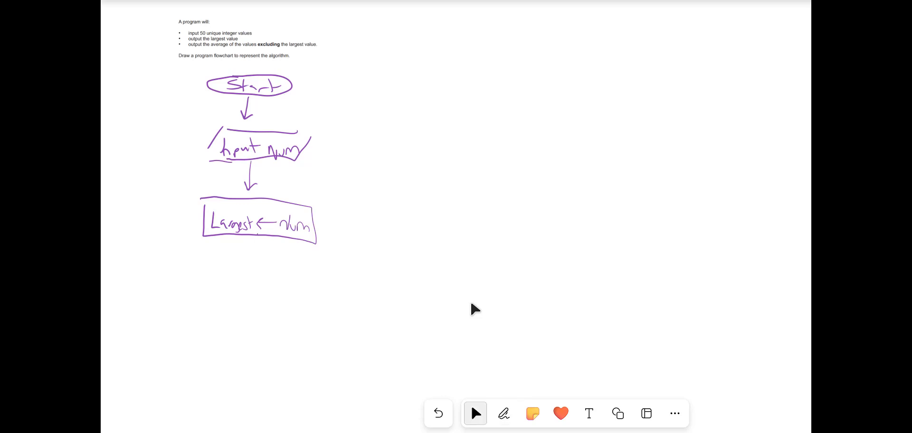
{"action": "left_click_drag", "start_coordinate": [256, 247], "coordinate": [259, 265]}
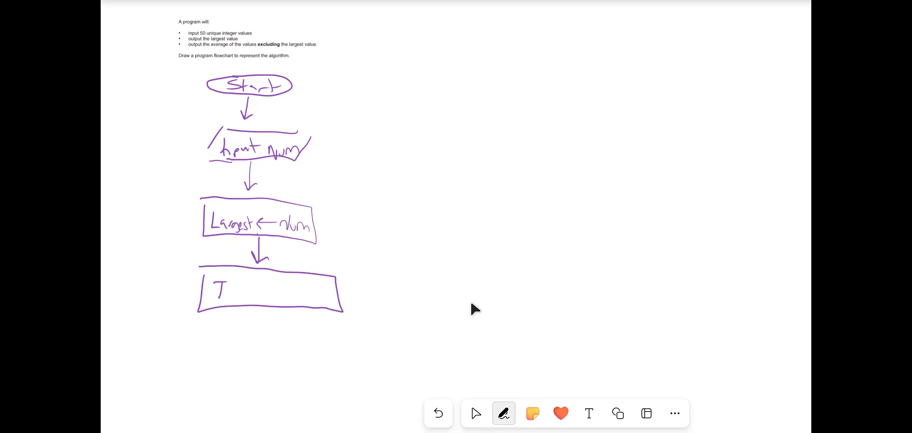
{"action": "type", "text": "Total ← Num"}
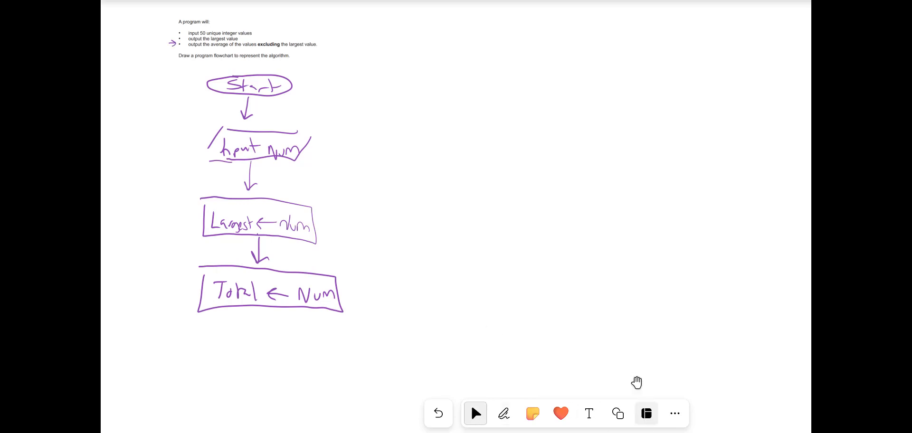
{"action": "left_click", "coordinate": [504, 414]}
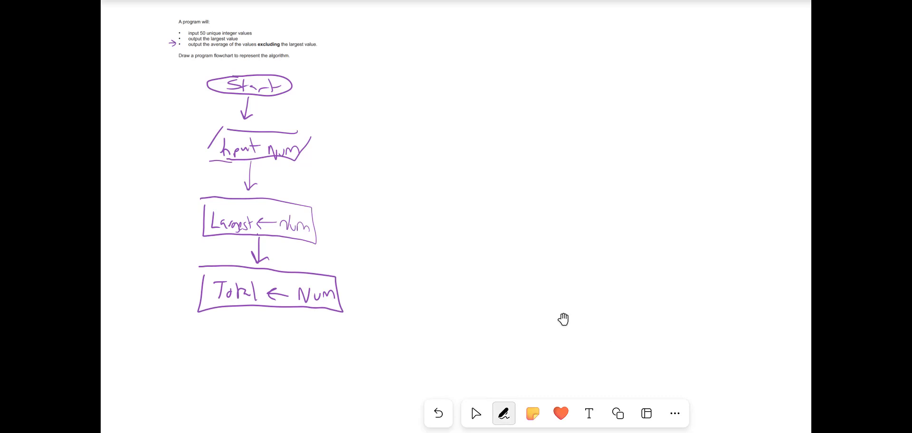
- Draw an arrow and a 'Count ← 2' box below the Total box
{"action": "left_click_drag", "start_coordinate": [260, 314], "coordinate": [261, 327]}
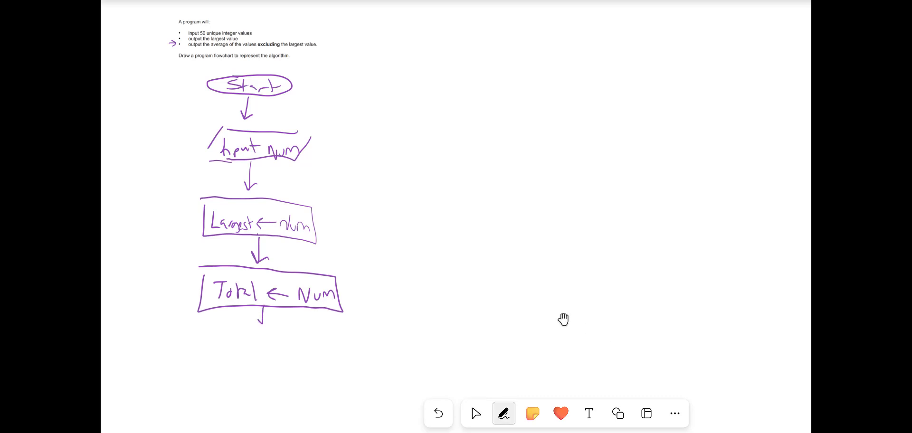
{"action": "left_click_drag", "start_coordinate": [200, 338], "coordinate": [201, 364]}
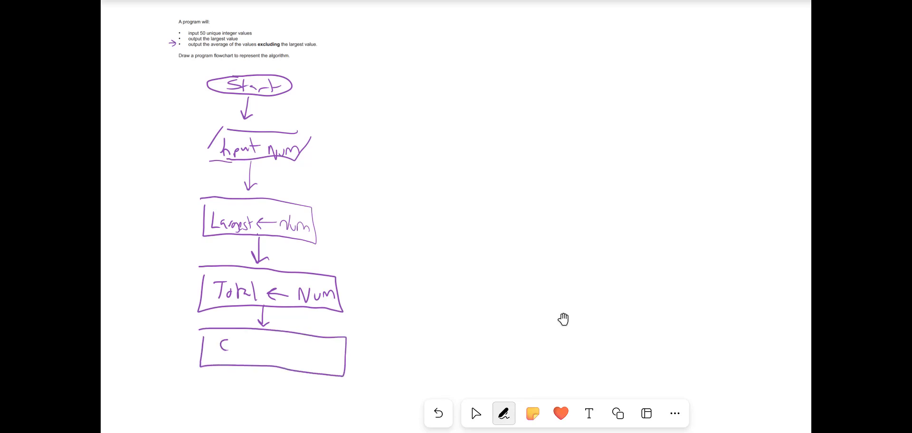
{"action": "type", "text": "oun"}
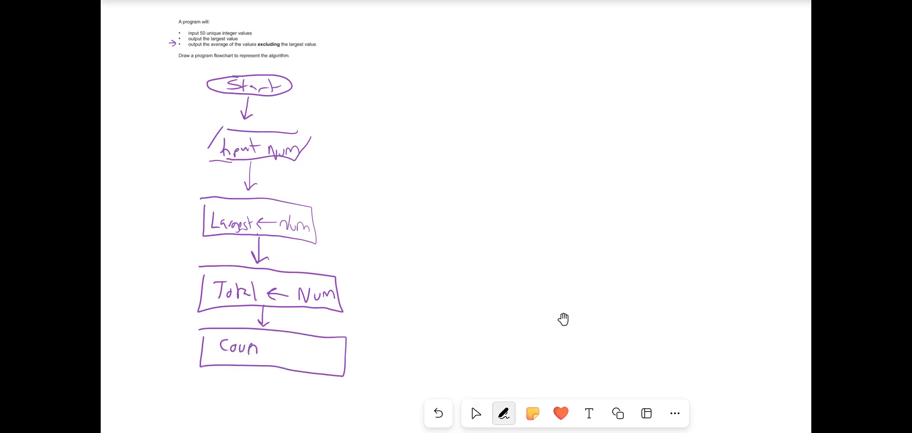
{"action": "left_click_drag", "start_coordinate": [256, 348], "coordinate": [285, 348]}
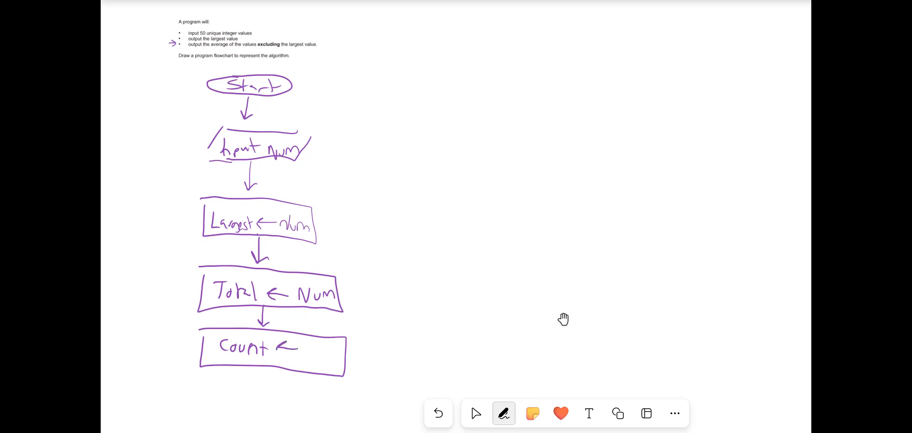
{"action": "left_click", "coordinate": [475, 413]}
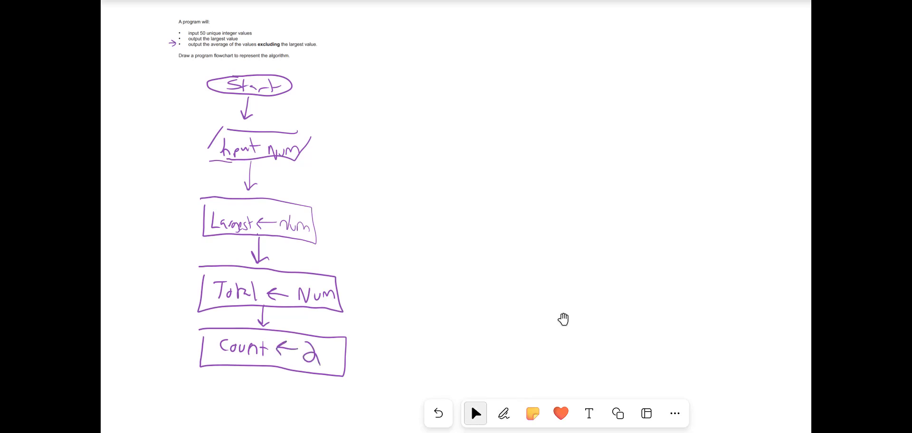
{"action": "left_click", "coordinate": [503, 413]}
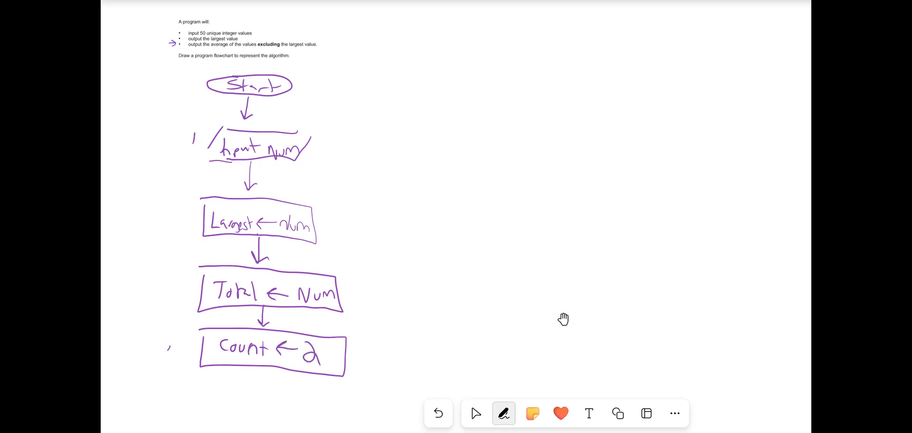
{"action": "left_click", "coordinate": [476, 413]}
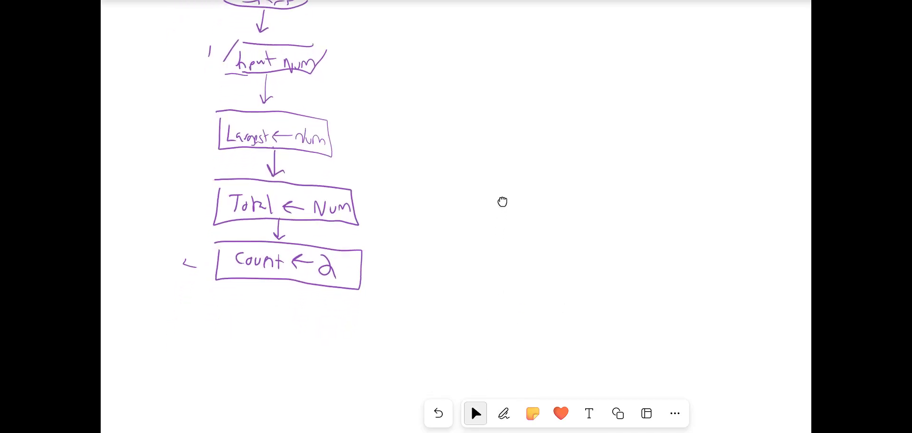
- Draw a decision diamond under 'Count ← 2' labelled 'Is count ≥ 51'
{"action": "left_click", "coordinate": [503, 413]}
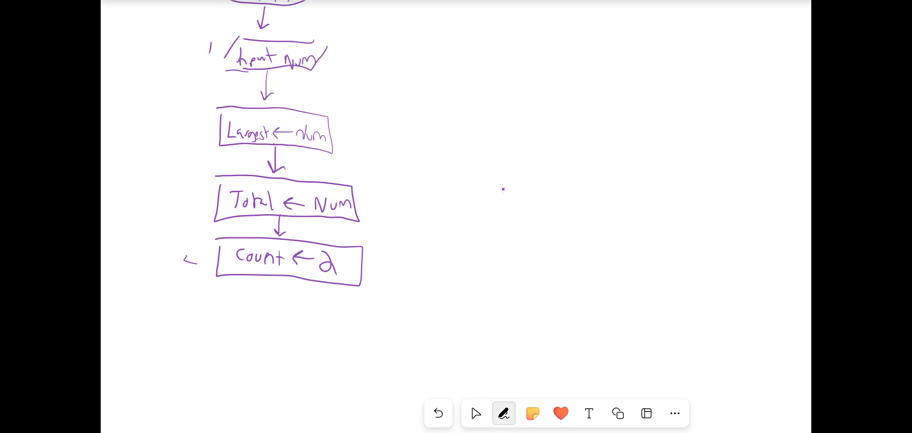
{"action": "left_click_drag", "start_coordinate": [278, 288], "coordinate": [244, 328]}
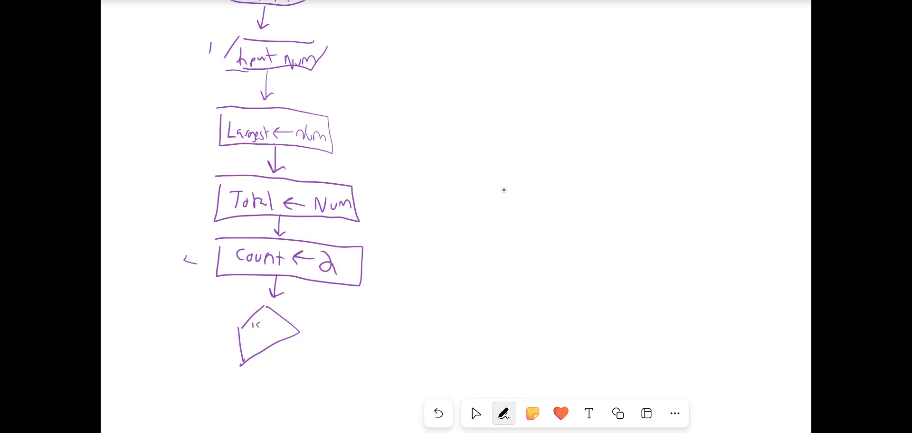
{"action": "type", "text": "coin"}
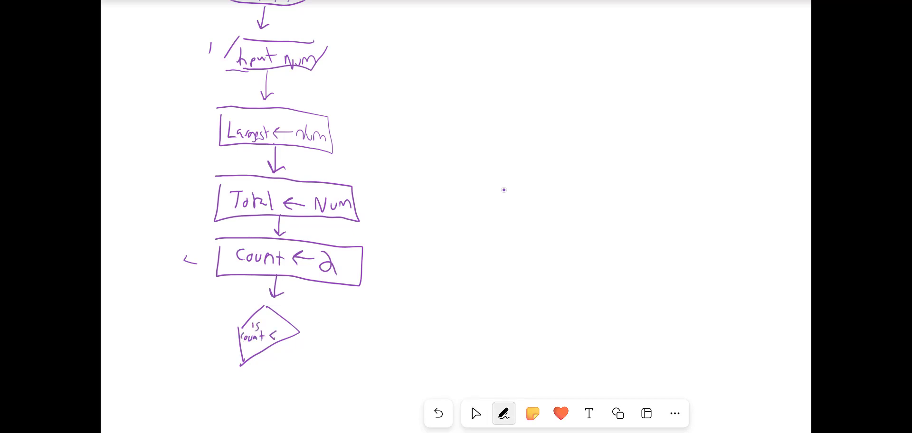
{"action": "type", "text": "51"}
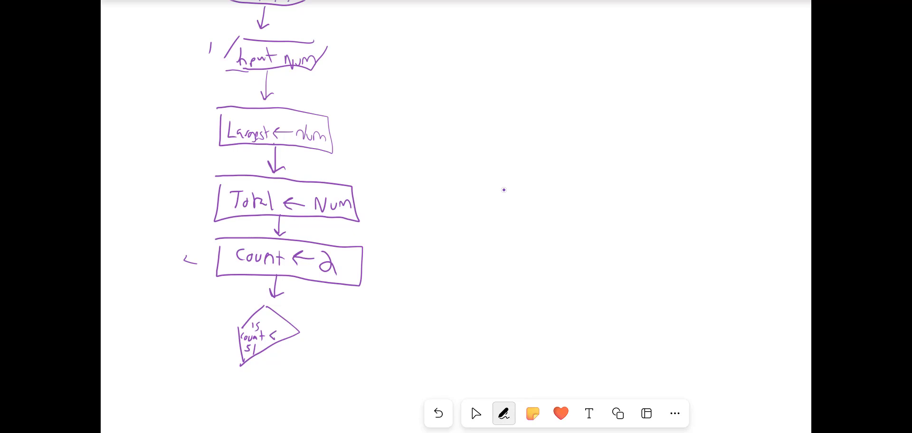
{"action": "left_click_drag", "start_coordinate": [270, 334], "coordinate": [277, 332]}
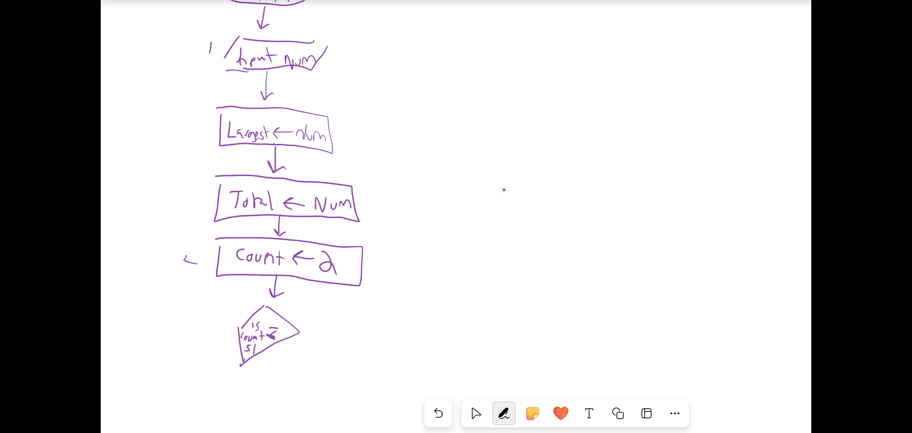
- Draw a line right from the diamond ending in an upward arrowhead, labelled 'No'
{"action": "left_click_drag", "start_coordinate": [296, 336], "coordinate": [412, 342]}
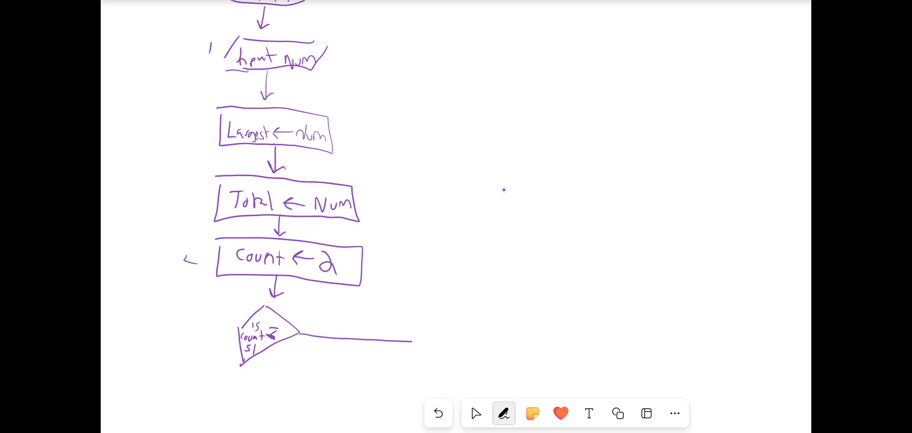
{"action": "left_click_drag", "start_coordinate": [410, 340], "coordinate": [514, 348]}
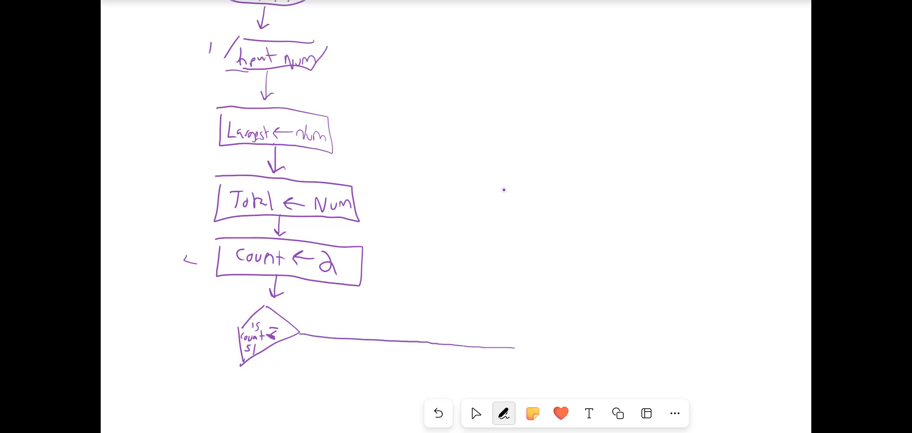
{"action": "left_click_drag", "start_coordinate": [515, 349], "coordinate": [535, 335]}
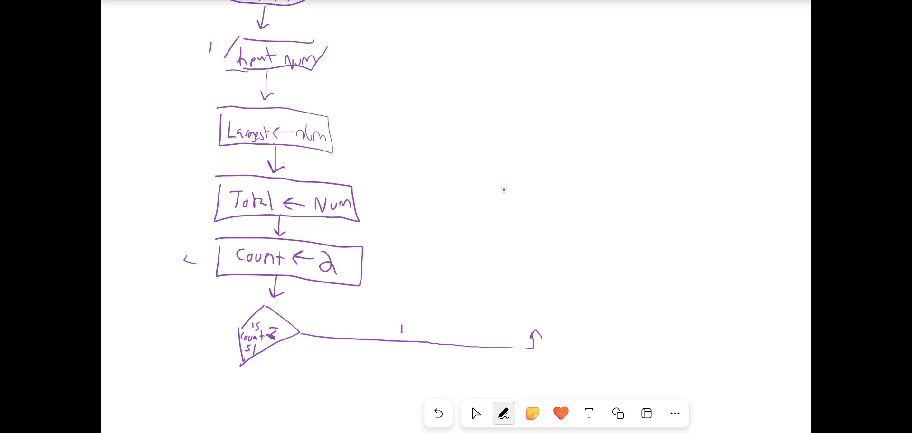
{"action": "type", "text": "No"}
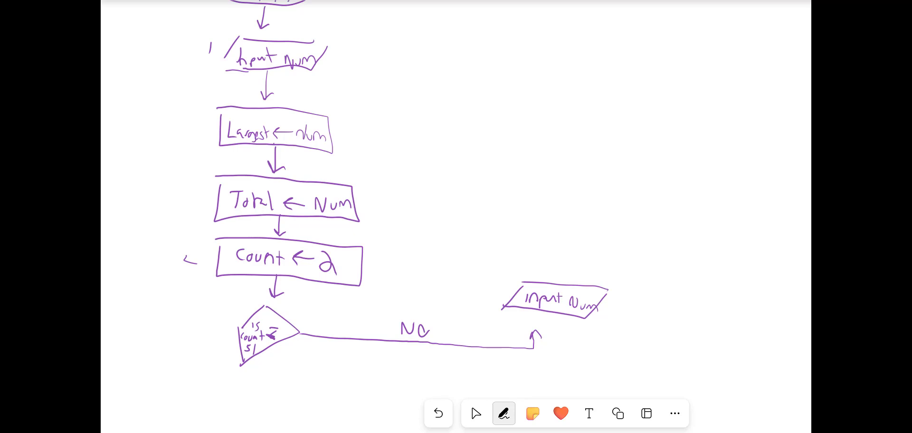
- Jot sample value 8 beside Input Num and draw an arrow up from it
{"action": "left_click_drag", "start_coordinate": [647, 297], "coordinate": [656, 319]}
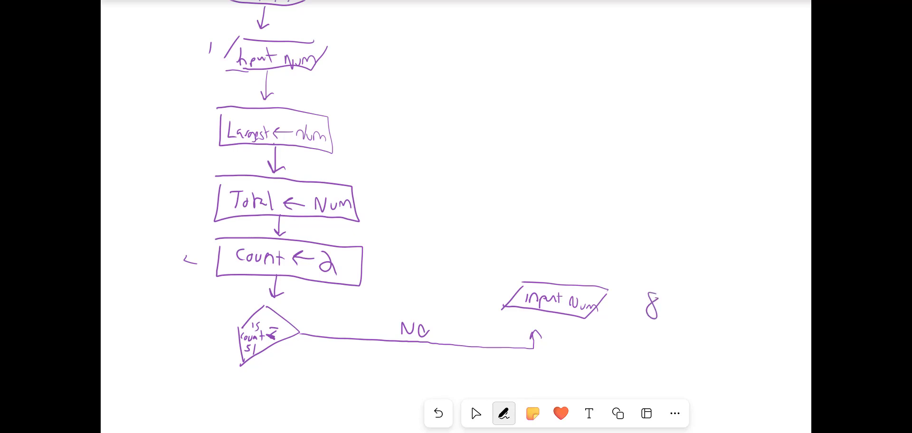
{"action": "left_click", "coordinate": [503, 413]}
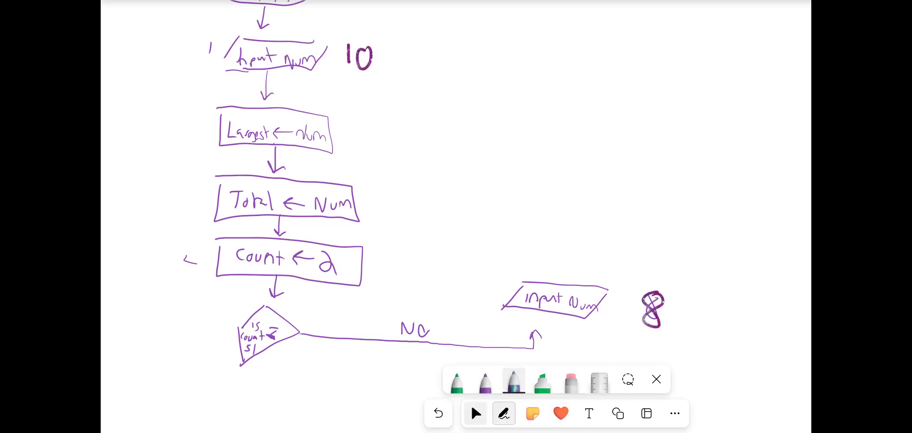
{"action": "left_click", "coordinate": [484, 381]}
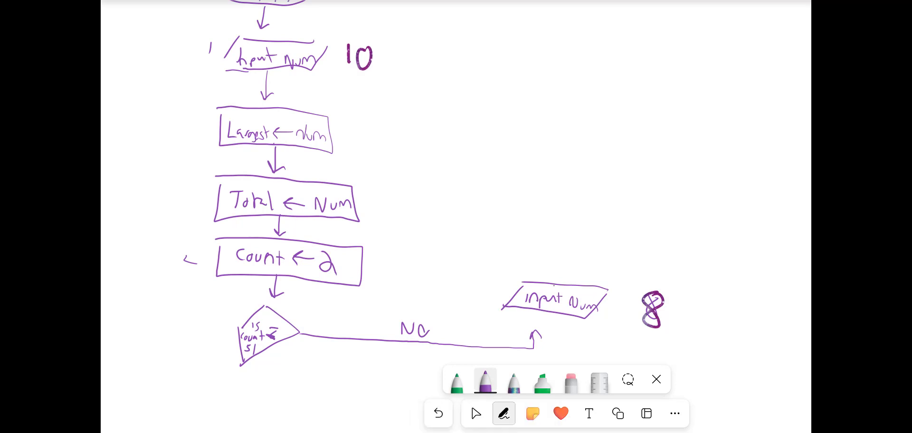
{"action": "left_click_drag", "start_coordinate": [553, 285], "coordinate": [563, 231]}
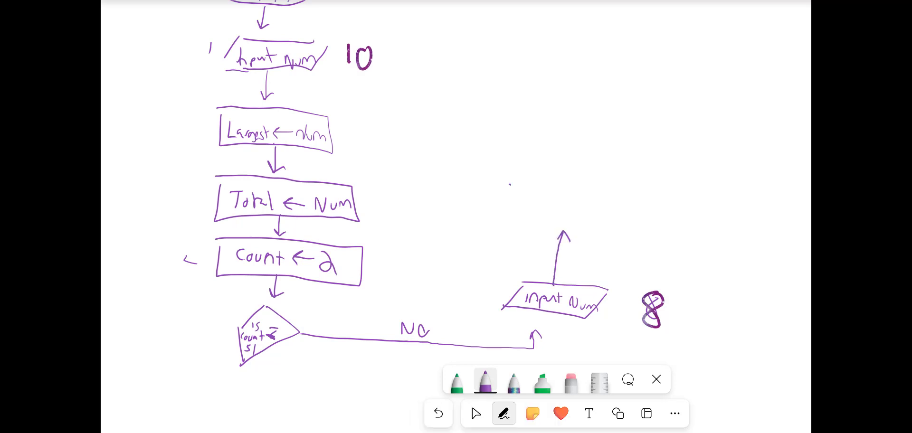
- Draw a 'Total ← Total + Num' box, an arrow up, and an 'Is Num' diamond
{"action": "left_click_drag", "start_coordinate": [512, 186], "coordinate": [646, 233]}
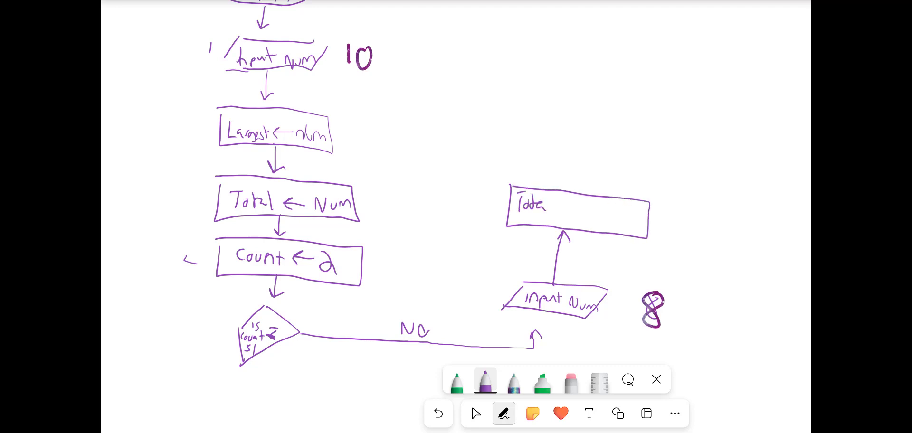
{"action": "left_click_drag", "start_coordinate": [559, 211], "coordinate": [599, 215]}
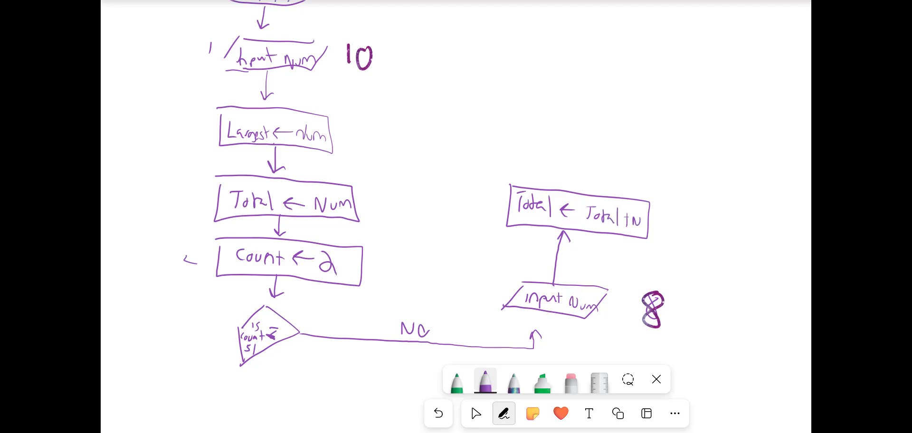
{"action": "left_click_drag", "start_coordinate": [640, 221], "coordinate": [655, 233]}
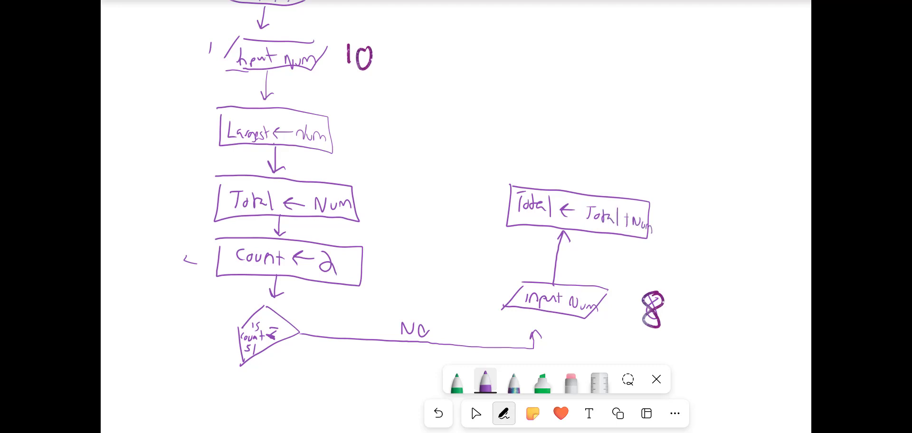
{"action": "left_click_drag", "start_coordinate": [581, 192], "coordinate": [585, 148]}
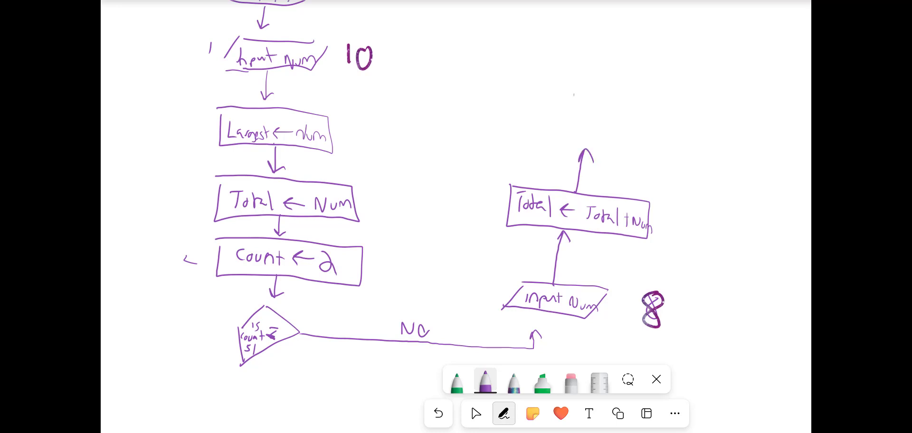
{"action": "left_click_drag", "start_coordinate": [565, 104], "coordinate": [622, 107]}
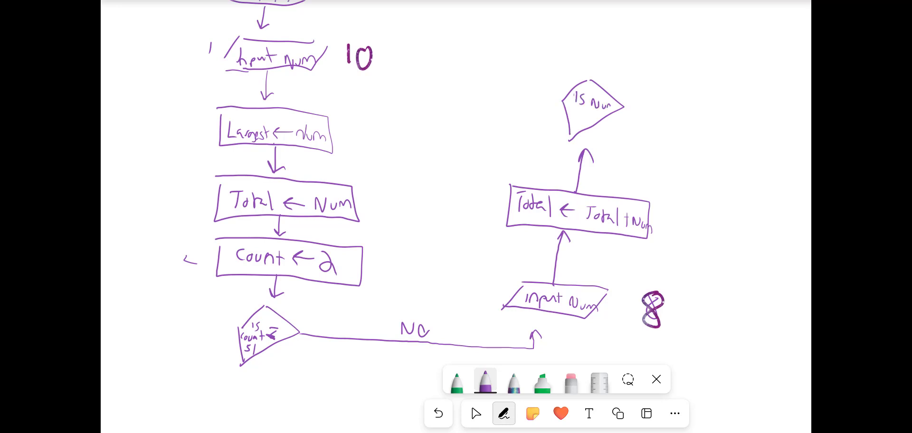
- Label the diamond 'Is Num > Largest', with a Yes arrow left and No arrow right
{"action": "left_click_drag", "start_coordinate": [573, 107], "coordinate": [581, 117]}
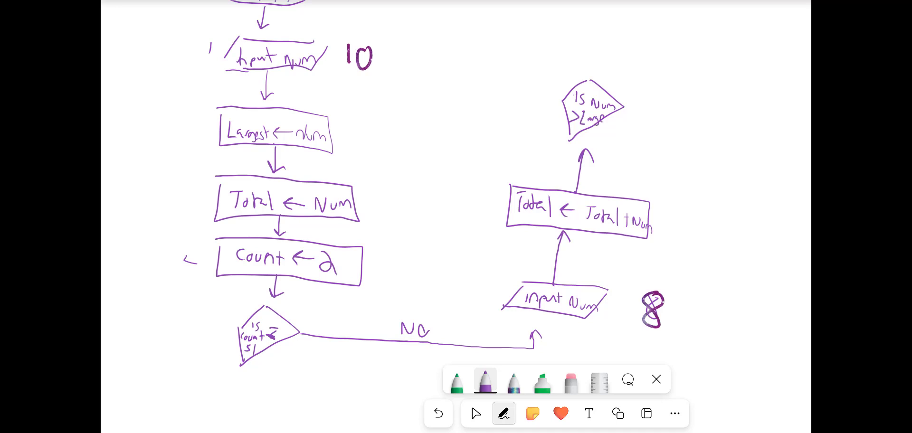
{"action": "left_click_drag", "start_coordinate": [599, 120], "coordinate": [614, 125]}
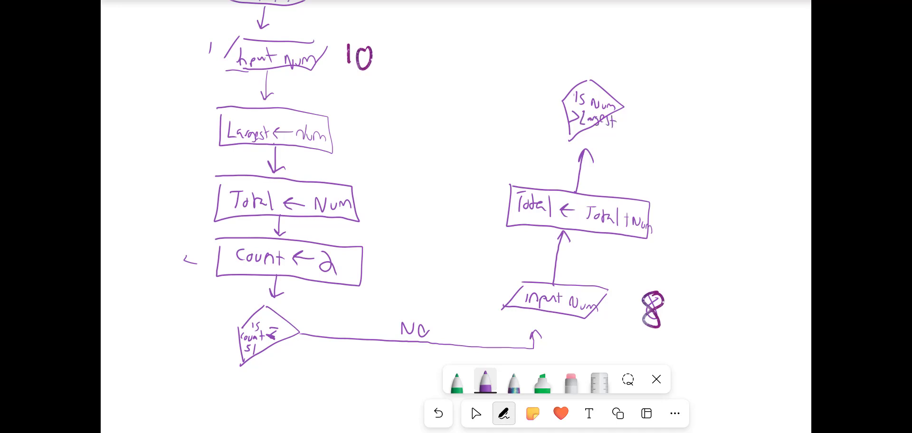
{"action": "left_click_drag", "start_coordinate": [515, 95], "coordinate": [562, 99]}
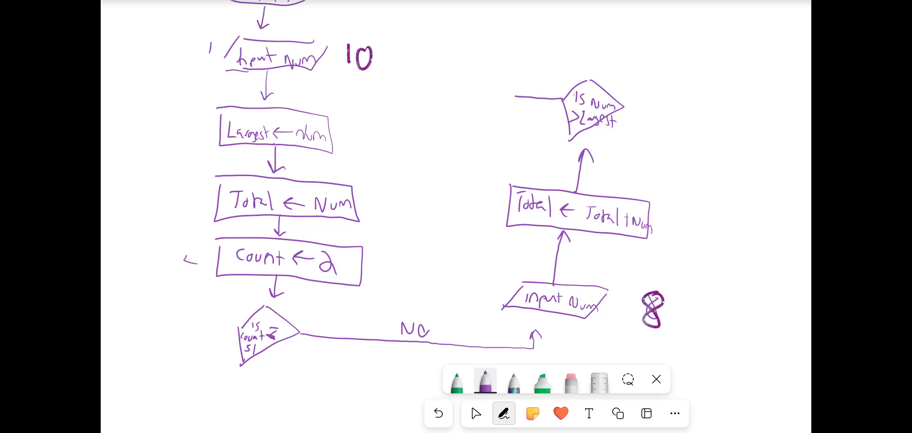
{"action": "left_click_drag", "start_coordinate": [515, 99], "coordinate": [521, 55]}
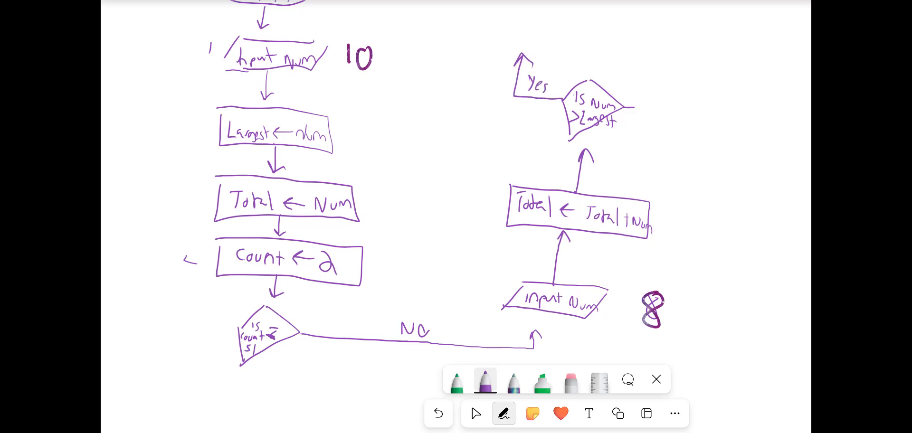
{"action": "left_click_drag", "start_coordinate": [628, 108], "coordinate": [689, 79]}
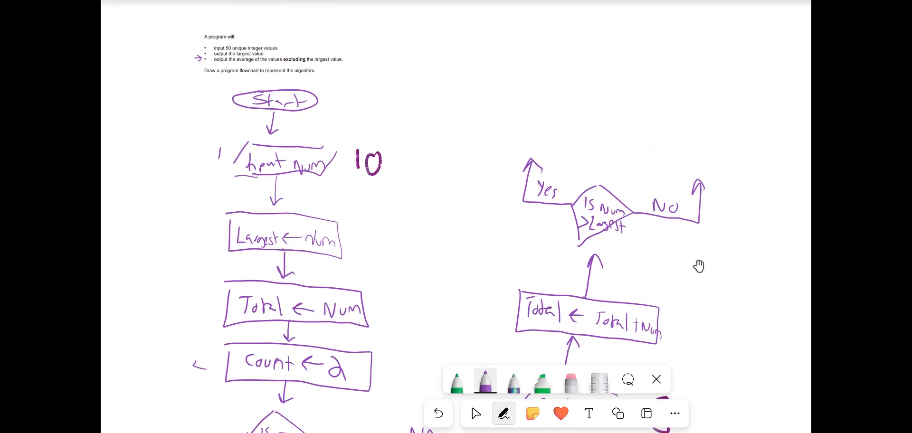
- Write 'Largest ← Num' in the Yes box and route it and the No line upward
{"action": "left_click", "coordinate": [513, 381]}
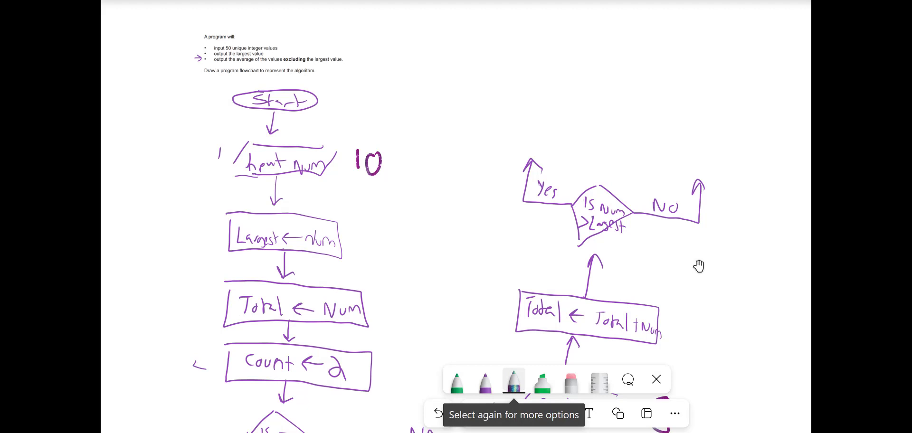
{"action": "left_click", "coordinate": [485, 381]}
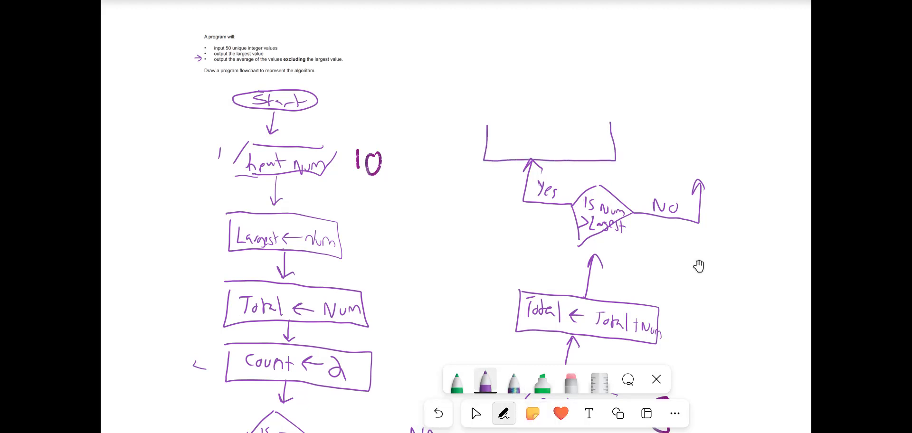
{"action": "type", "text": "Larget -"}
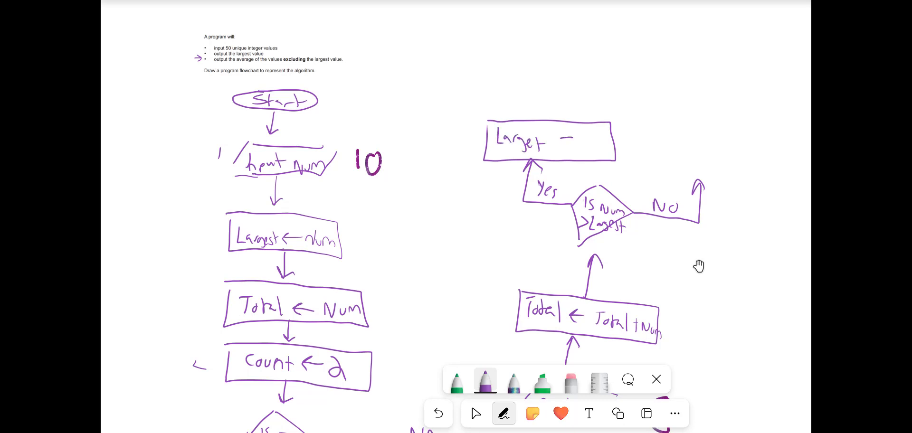
{"action": "left_click_drag", "start_coordinate": [559, 143], "coordinate": [573, 142]}
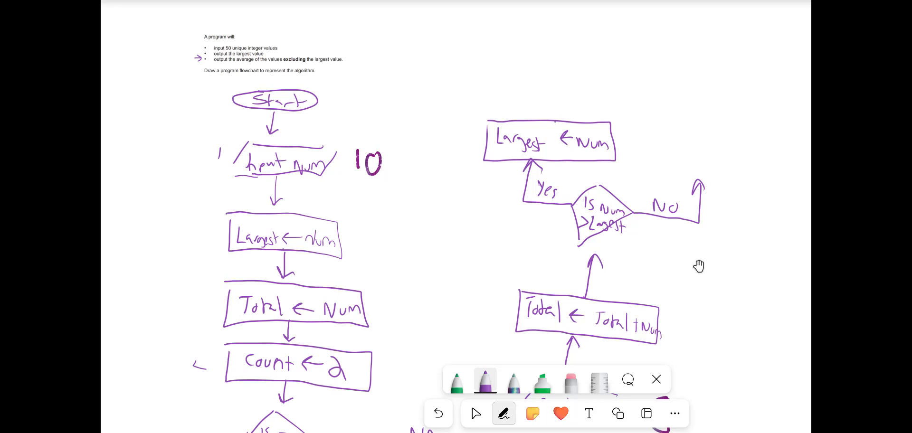
{"action": "left_click_drag", "start_coordinate": [556, 119], "coordinate": [614, 79]}
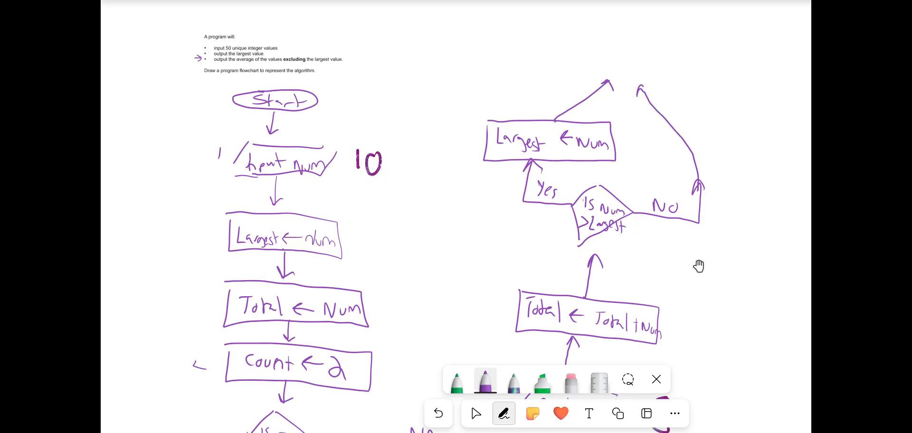
{"action": "left_click_drag", "start_coordinate": [582, 78], "coordinate": [692, 44]}
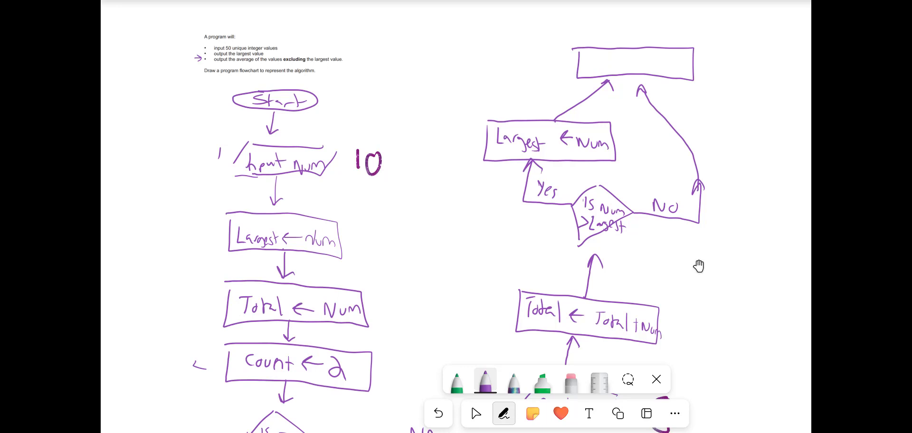
- Label the top box 'Count ← Count + 1' and loop a line back to the count decision
{"action": "left_click", "coordinate": [475, 414]}
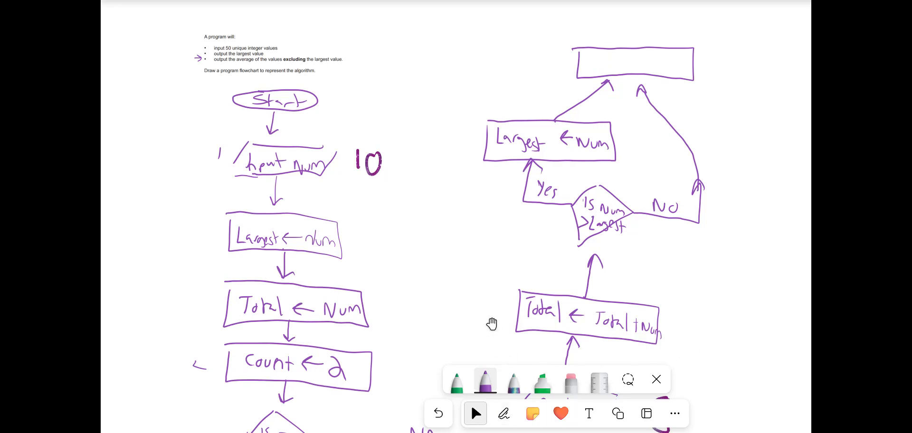
{"action": "left_click", "coordinate": [504, 413]}
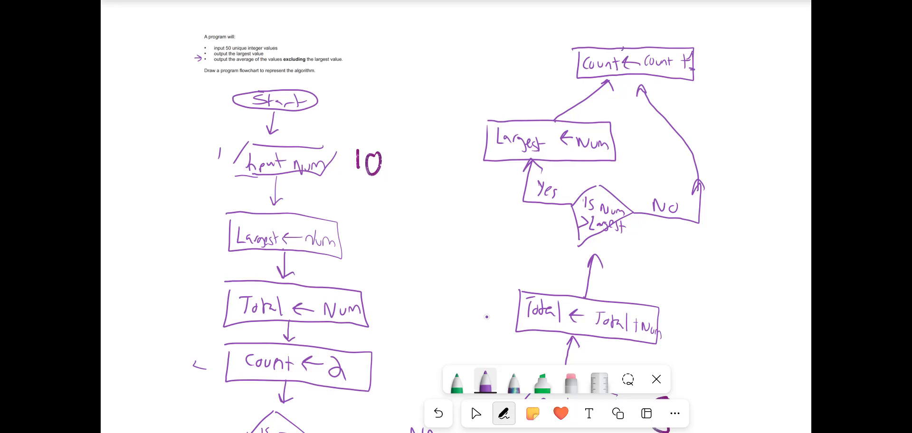
{"action": "left_click_drag", "start_coordinate": [501, 88], "coordinate": [620, 44]}
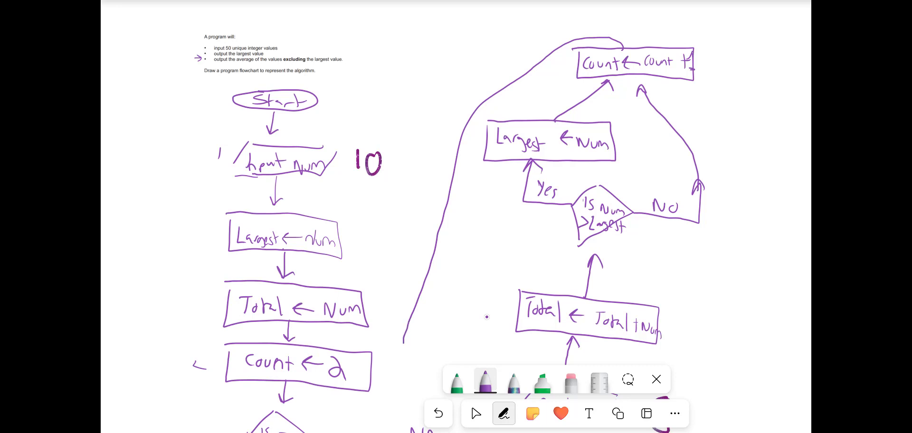
{"action": "left_click_drag", "start_coordinate": [401, 341], "coordinate": [367, 407]}
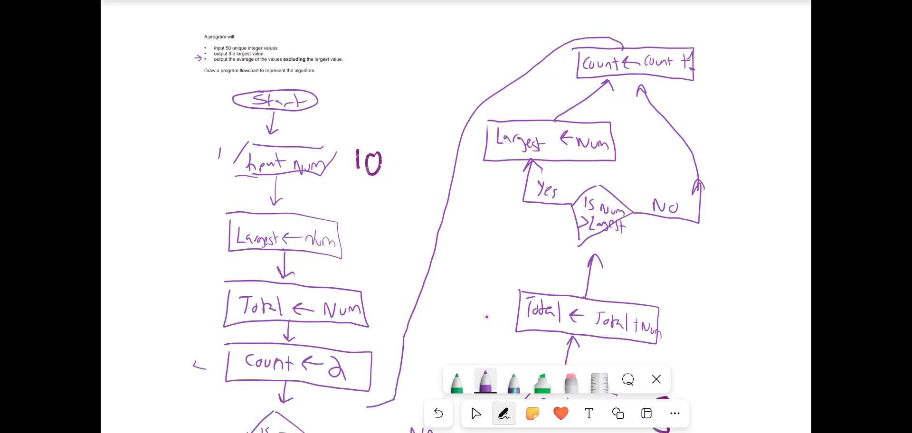
{"action": "left_click", "coordinate": [475, 414]}
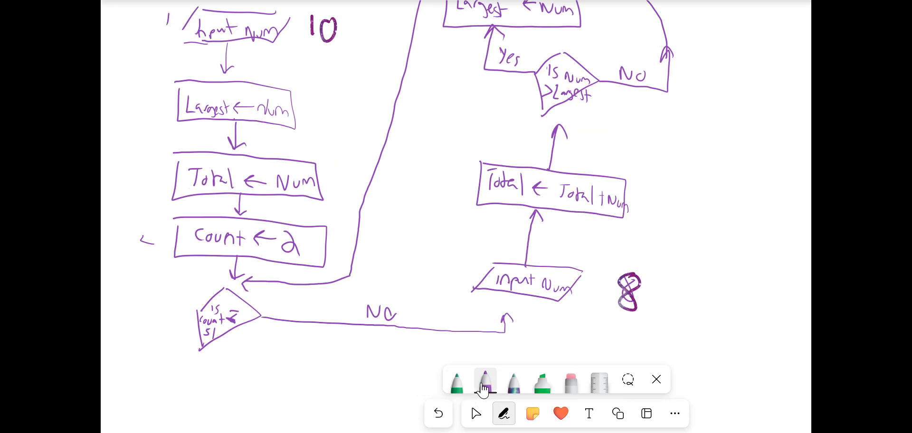
- Erase the sample 8 and draw a 'yes' arrow down from the count check
{"action": "left_click", "coordinate": [475, 414]}
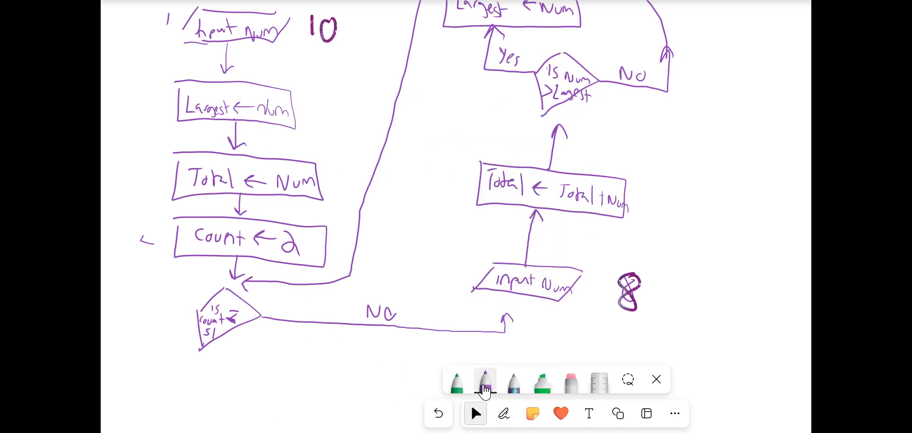
{"action": "left_click", "coordinate": [570, 381]}
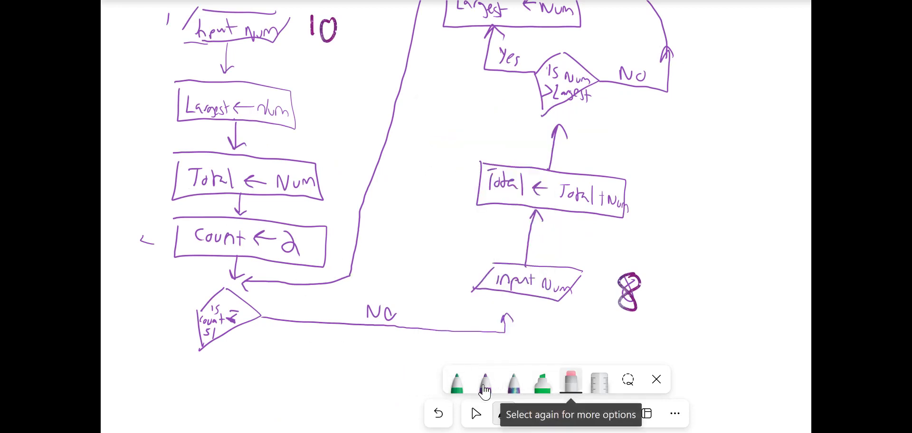
{"action": "left_click", "coordinate": [484, 381]}
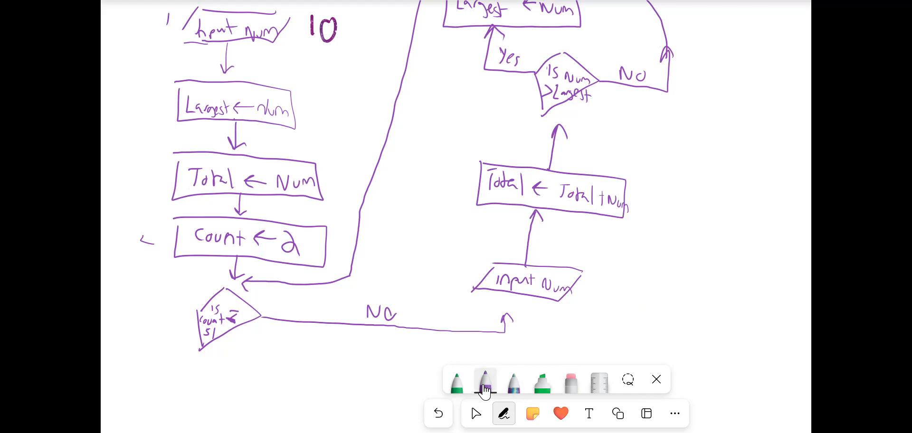
{"action": "left_click_drag", "start_coordinate": [200, 343], "coordinate": [200, 381]}
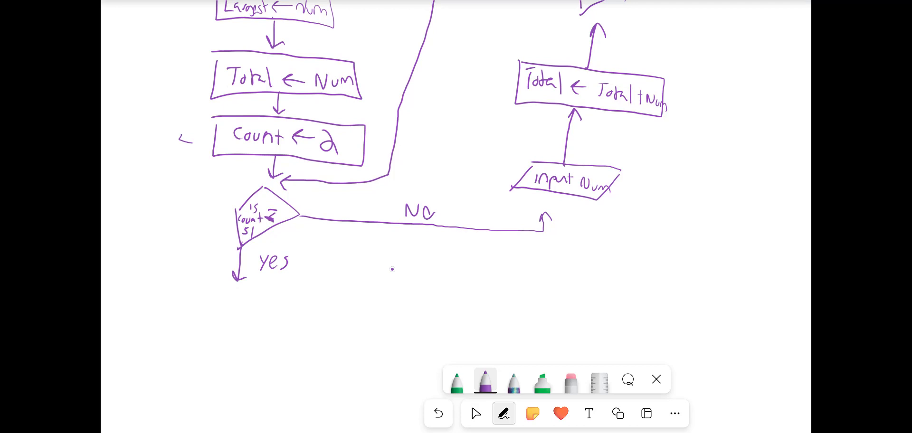
- Draw a purple process box under 'yes' containing 'Ave ← Total − Largest / 49'
{"action": "left_click_drag", "start_coordinate": [179, 287], "coordinate": [343, 350]}
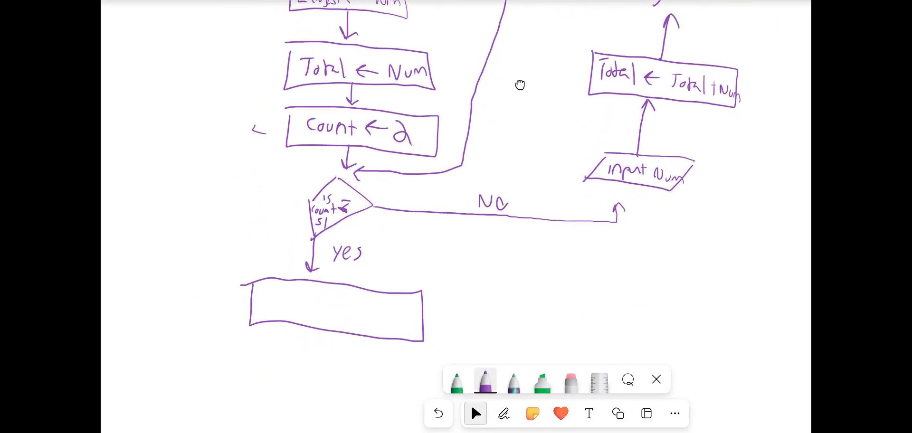
{"action": "left_click", "coordinate": [503, 413]}
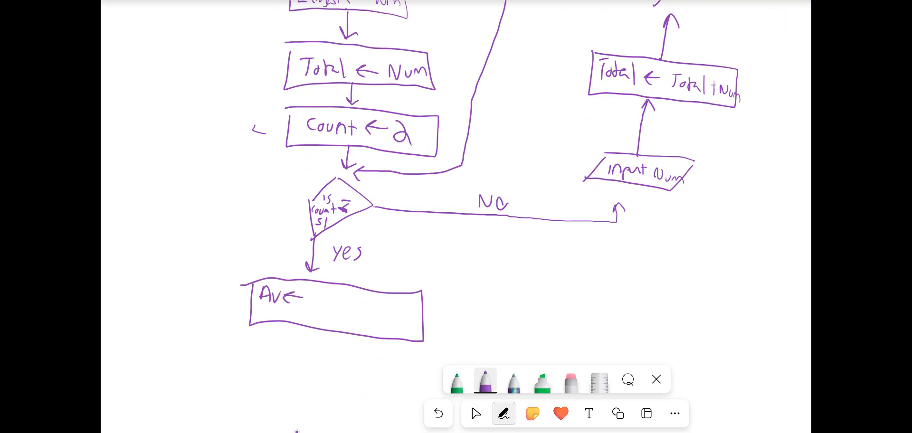
{"action": "left_click_drag", "start_coordinate": [314, 294], "coordinate": [323, 294]}
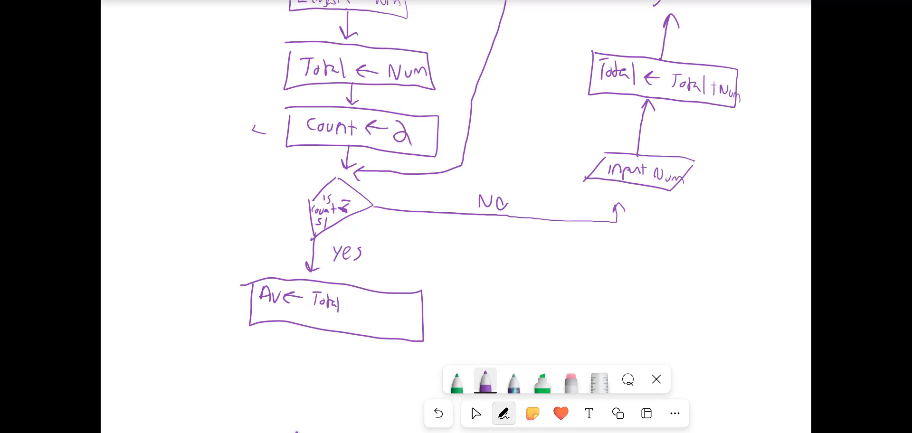
{"action": "left_click_drag", "start_coordinate": [347, 306], "coordinate": [361, 303]}
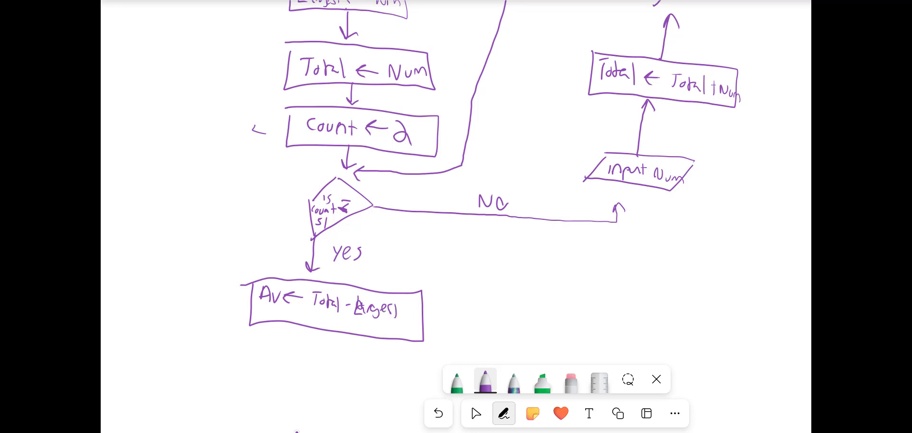
{"action": "left_click_drag", "start_coordinate": [396, 308], "coordinate": [413, 323]}
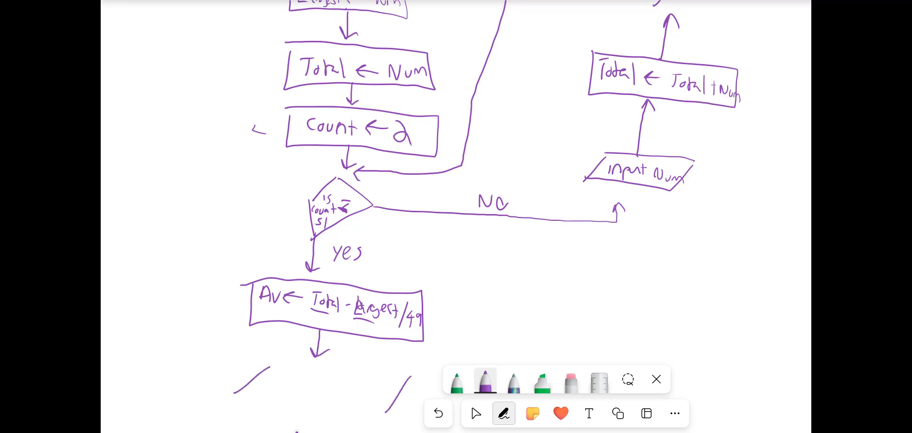
- Draw an output parallelogram reading 'OUTPUT Largest, av', then stop drawing to view the chart
{"action": "left_click_drag", "start_coordinate": [244, 369], "coordinate": [384, 407]}
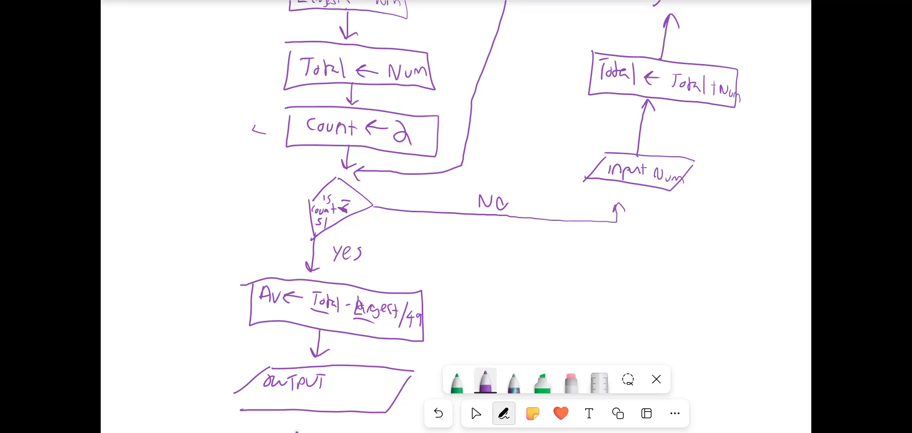
{"action": "left_click_drag", "start_coordinate": [262, 402], "coordinate": [302, 402]}
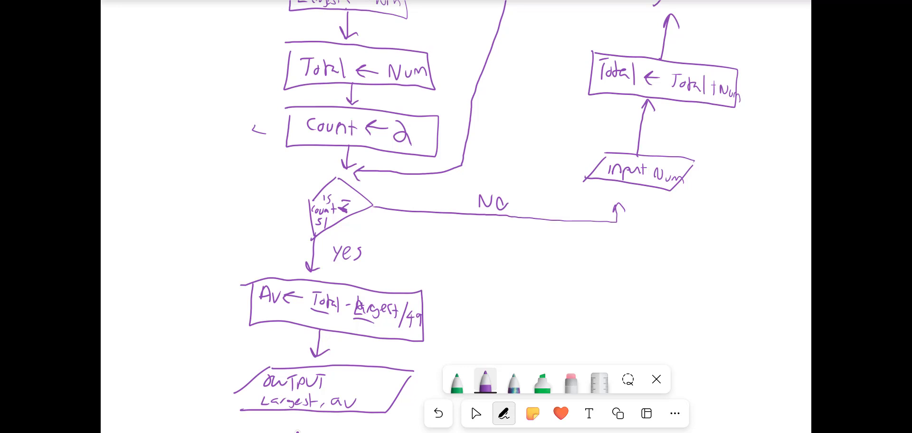
{"action": "left_click", "coordinate": [475, 413]}
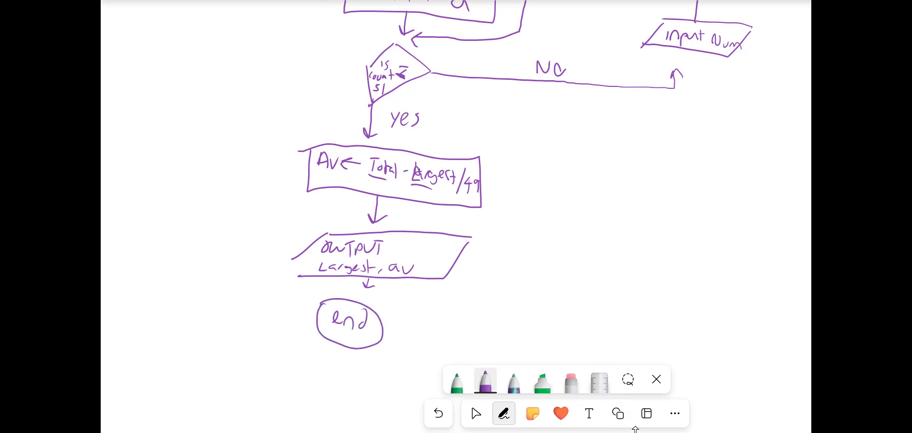
{"action": "left_click", "coordinate": [475, 413]}
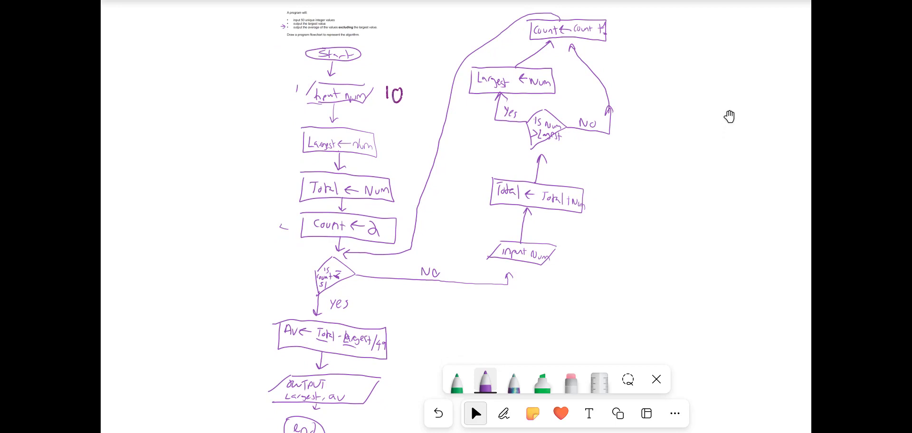
{"action": "mouse_move", "coordinate": [551, 159]}
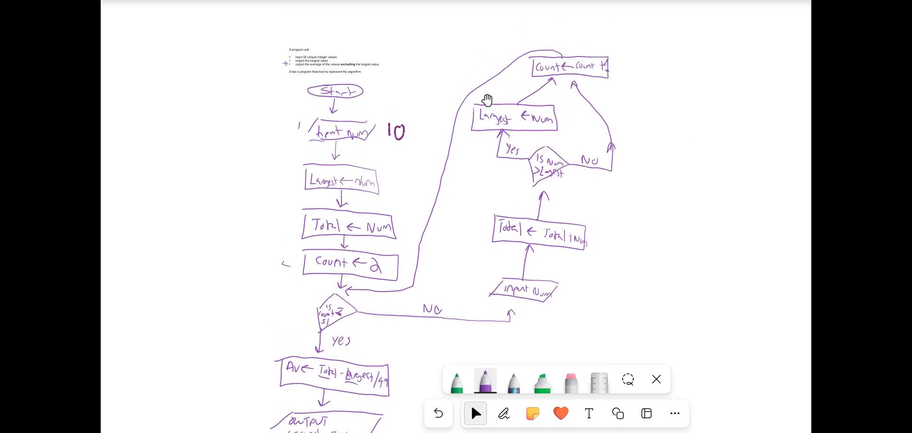
{"action": "mouse_move", "coordinate": [556, 66]}
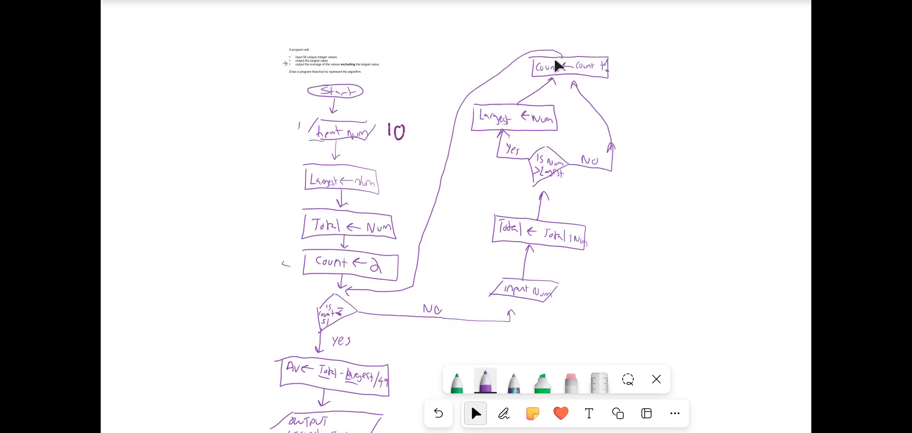